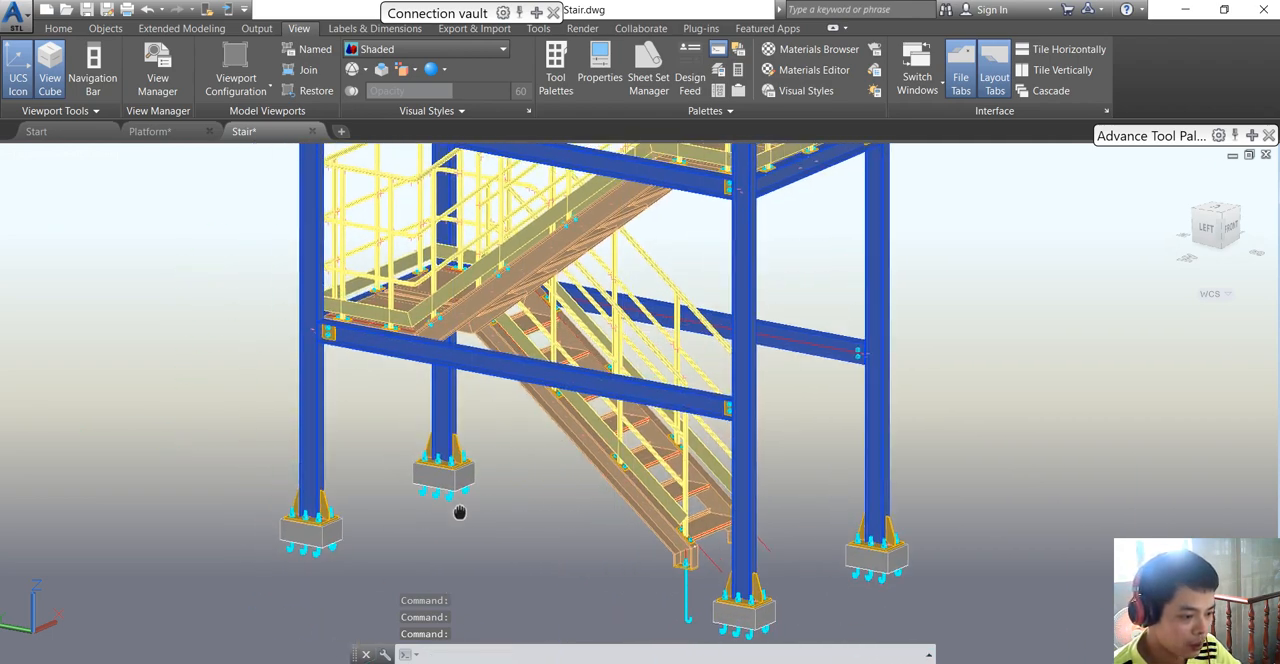
Place a construction line at the column base and move it up 12000 to mark the split height.
{"action": "type", "text": "ds"}
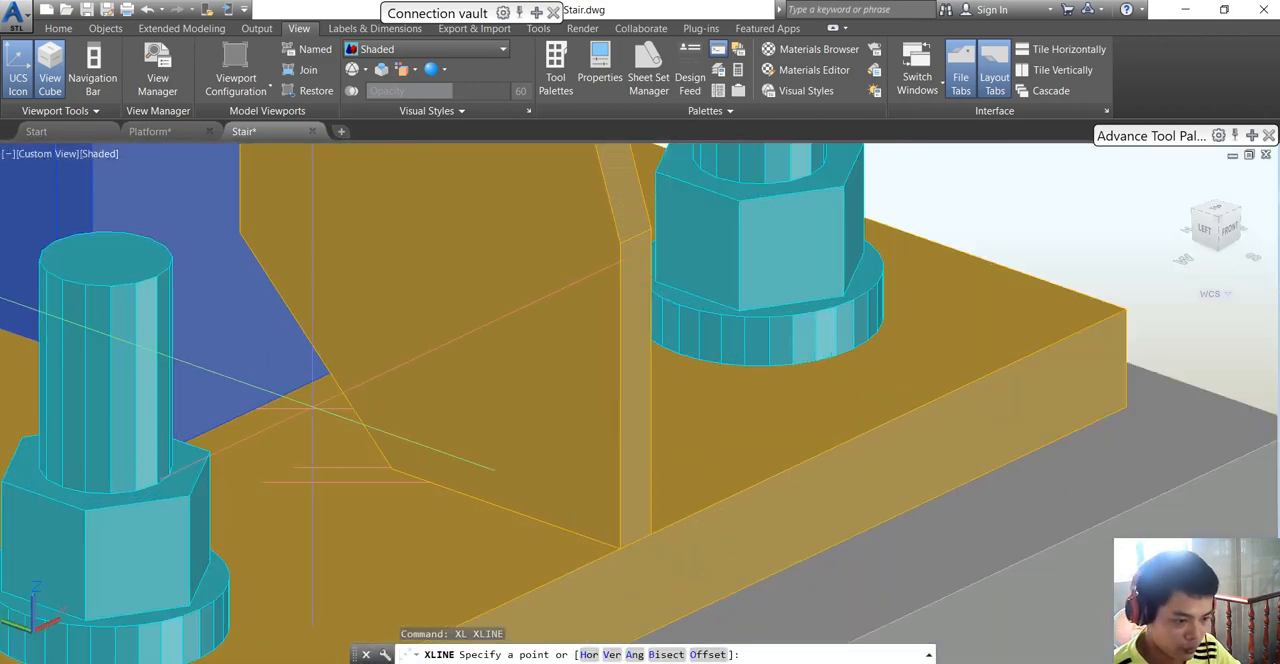
{"action": "type", "text": "a"}
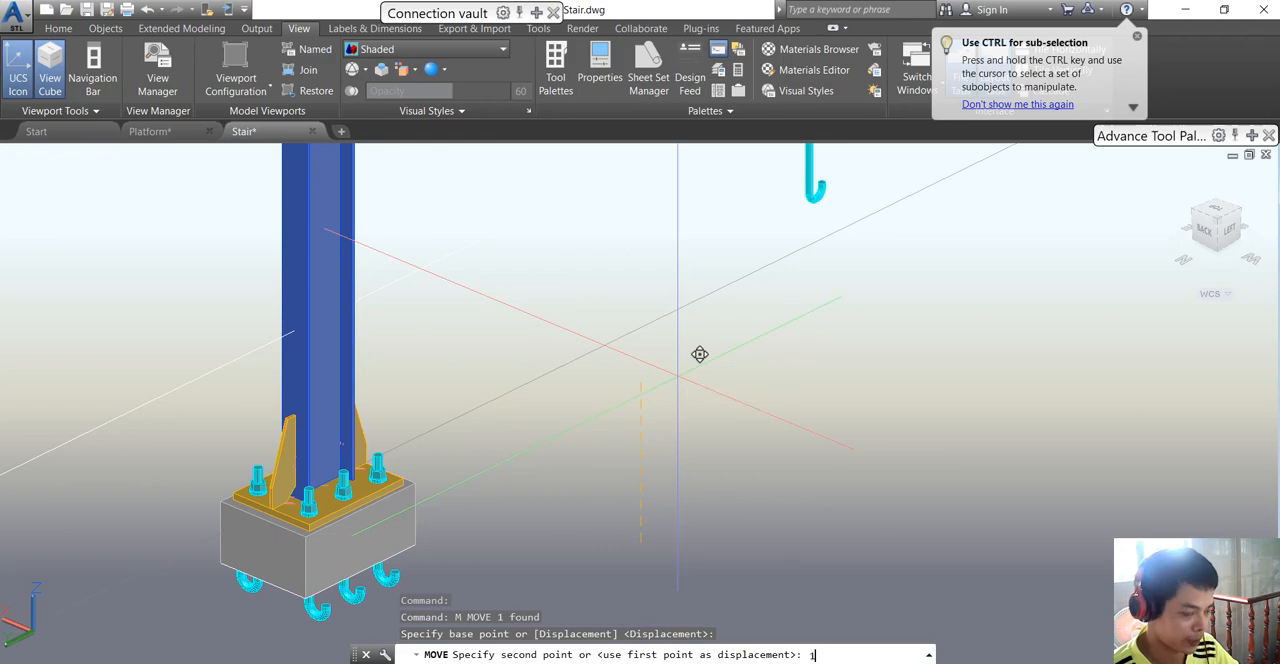
{"action": "type", "text": "2000"}
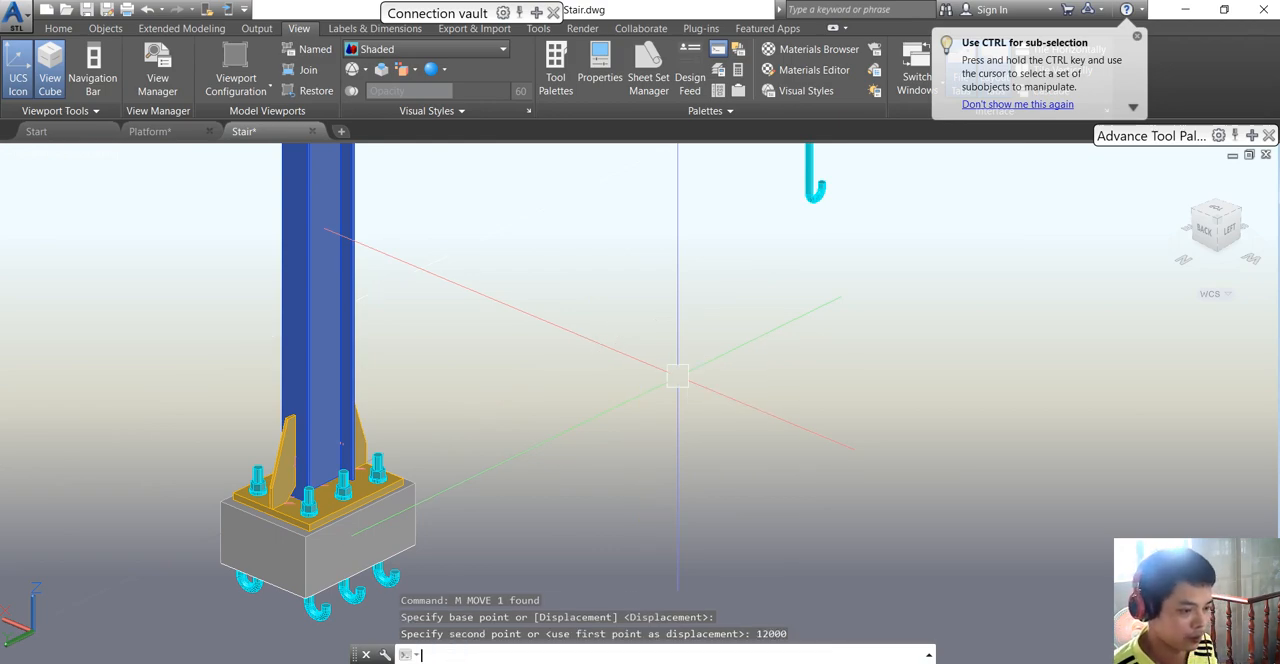
{"action": "key", "text": "Escape"}
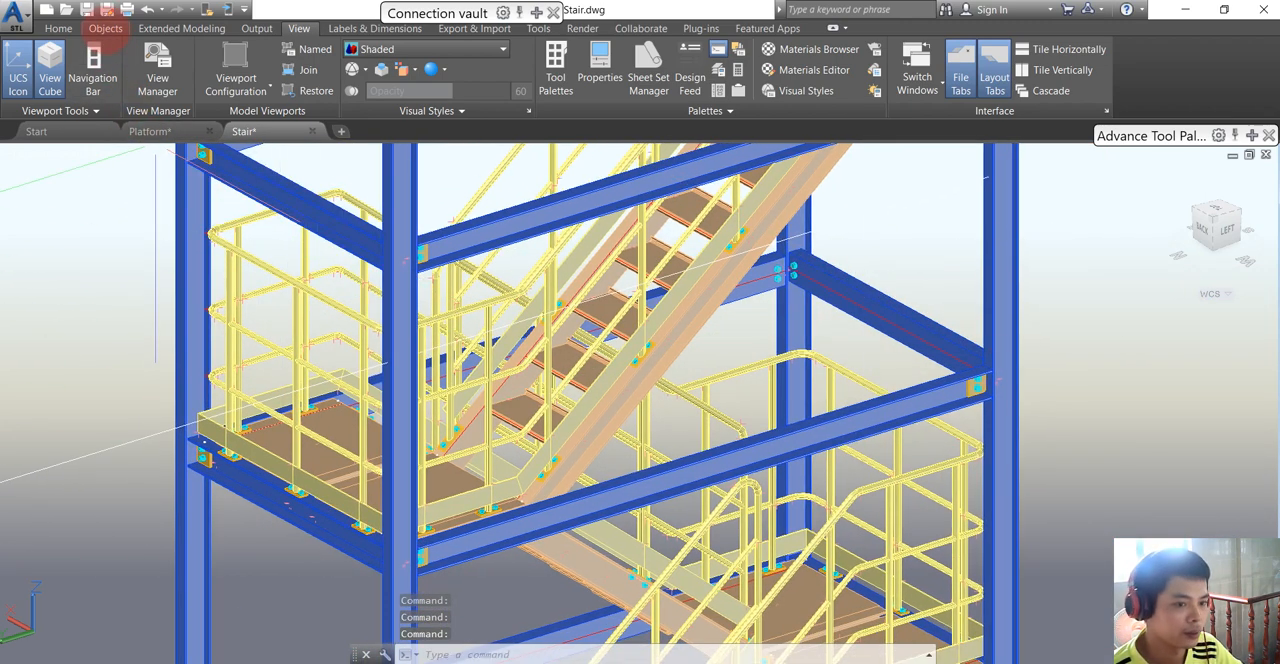
Split the four stair frame columns at the construction line midpoint using Split beams.
{"action": "left_click", "coordinate": [104, 28]}
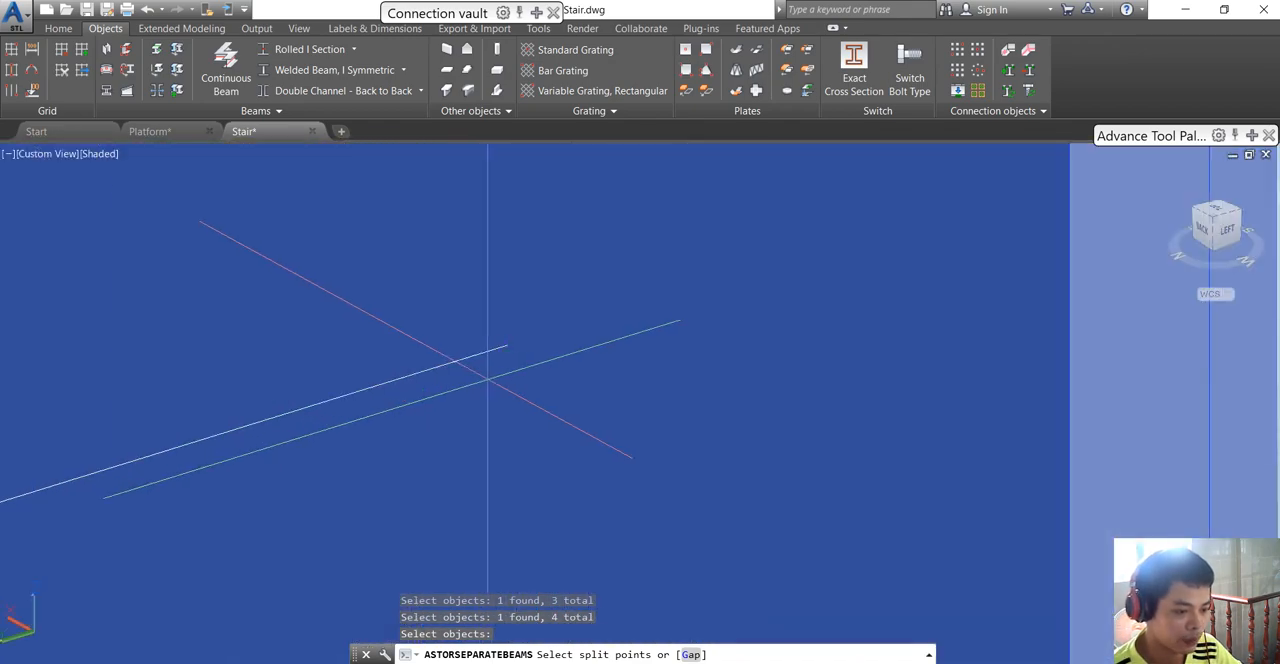
{"action": "mouse_move", "coordinate": [504, 350]}
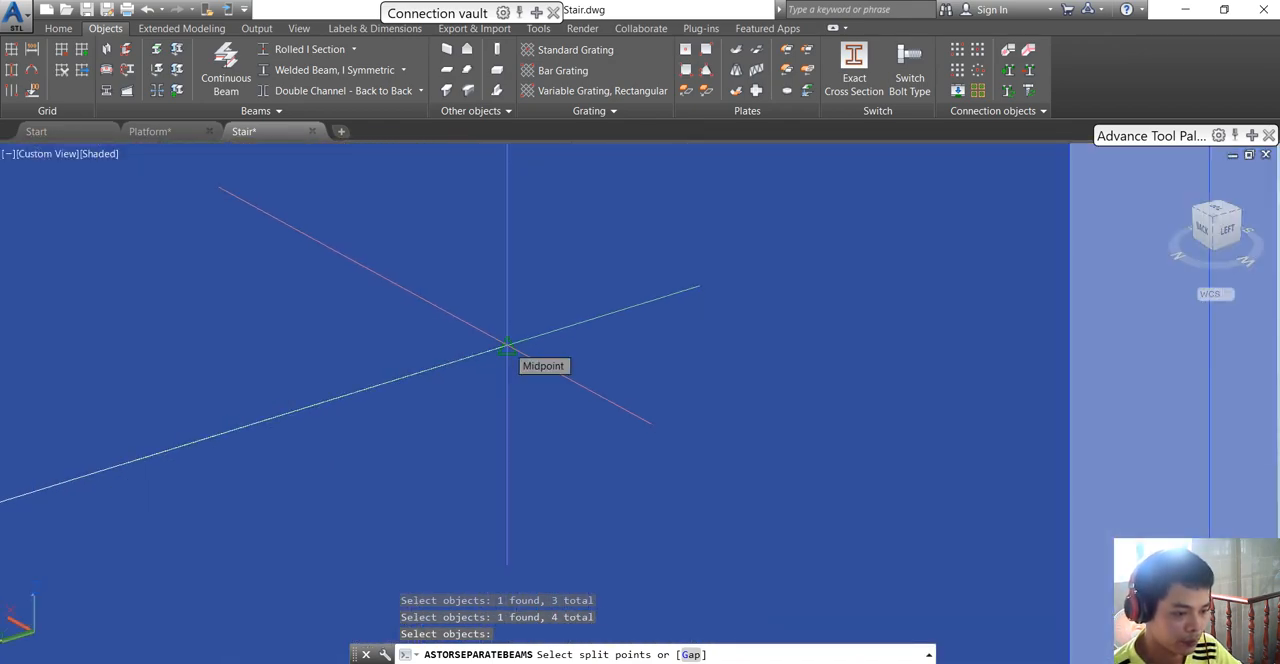
{"action": "left_click", "coordinate": [504, 346]}
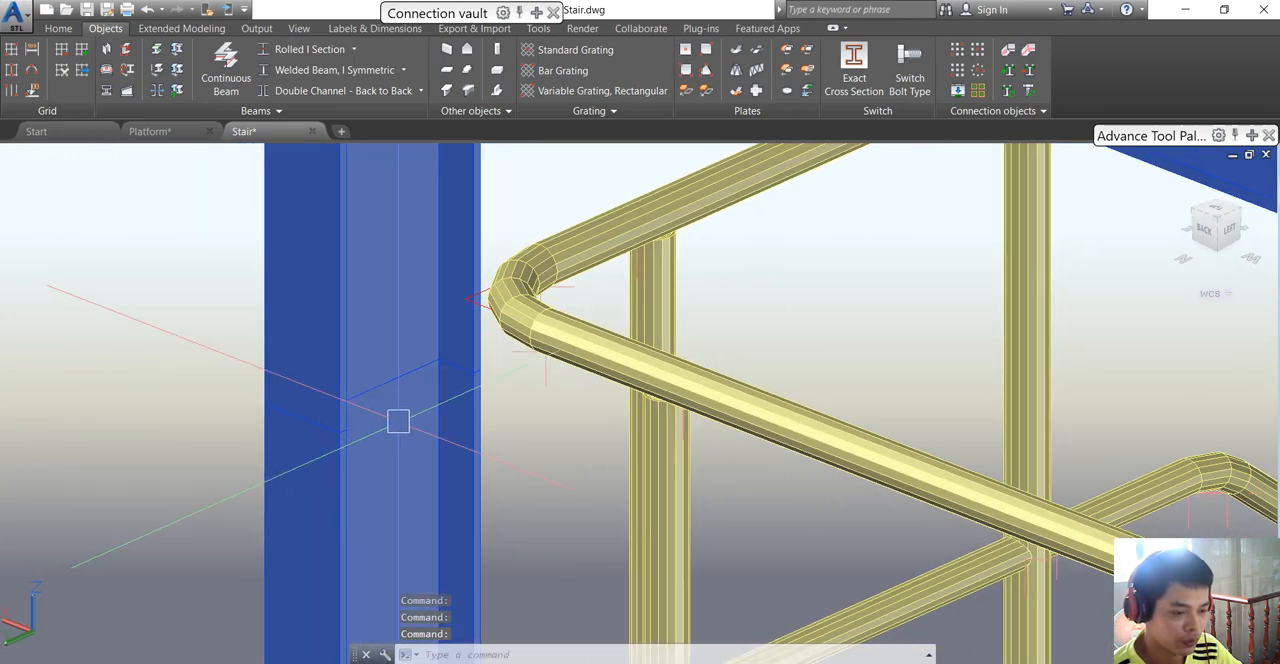
{"action": "mouse_move", "coordinate": [330, 400]}
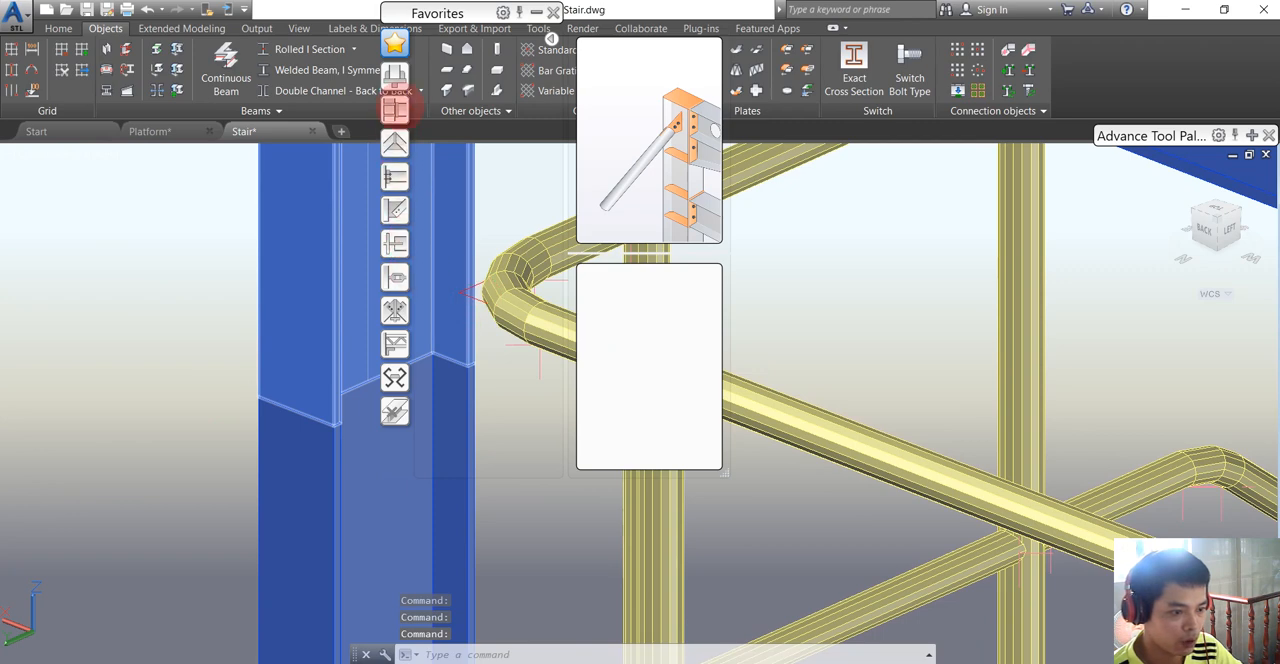
Create a Beam end to end splice joint between the two split column segments.
{"action": "left_click", "coordinate": [394, 142]}
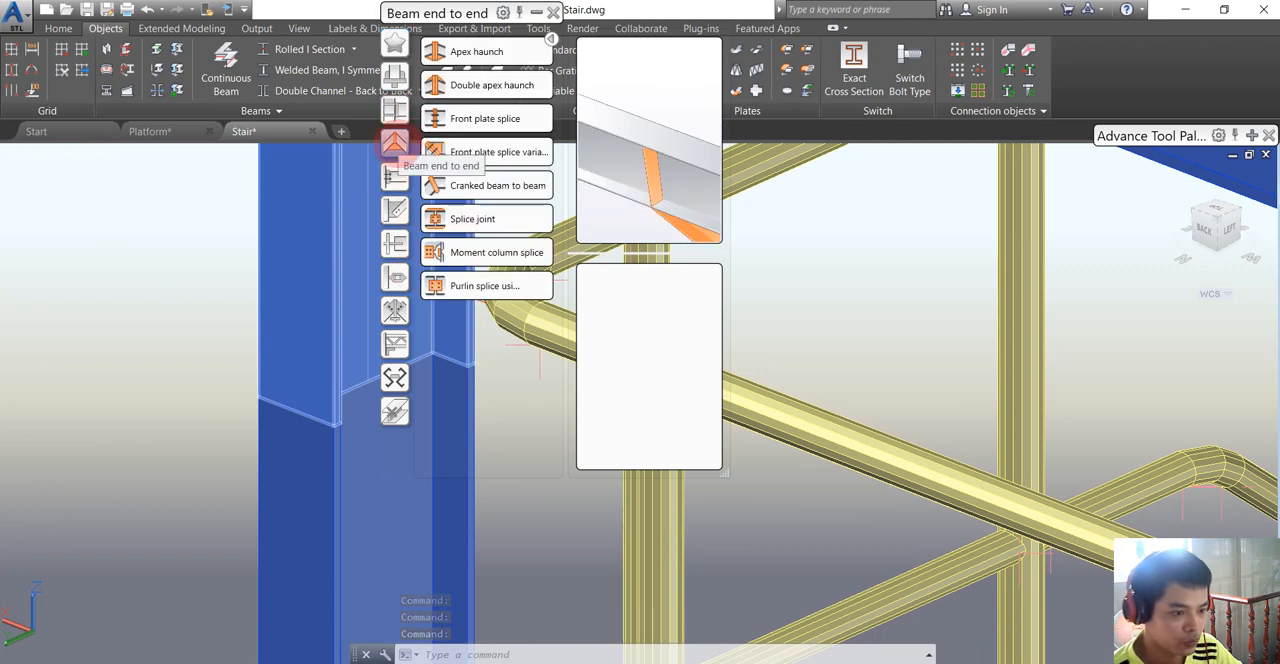
{"action": "mouse_move", "coordinate": [472, 216]}
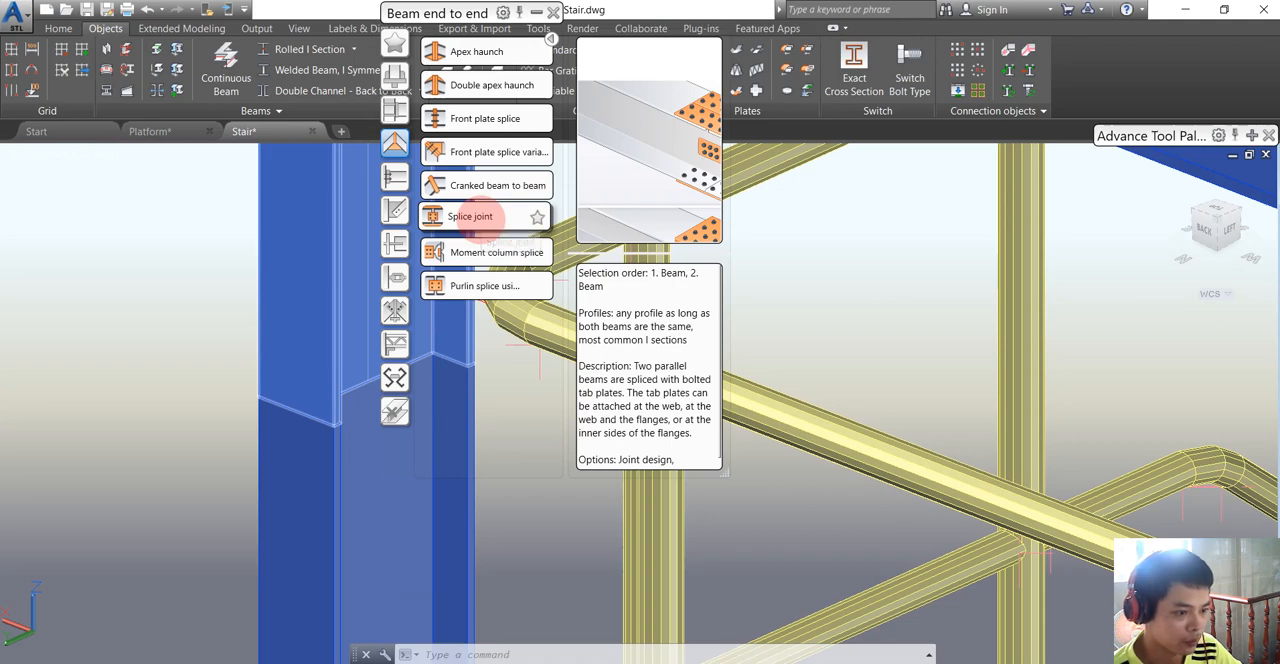
{"action": "left_click", "coordinate": [484, 286]}
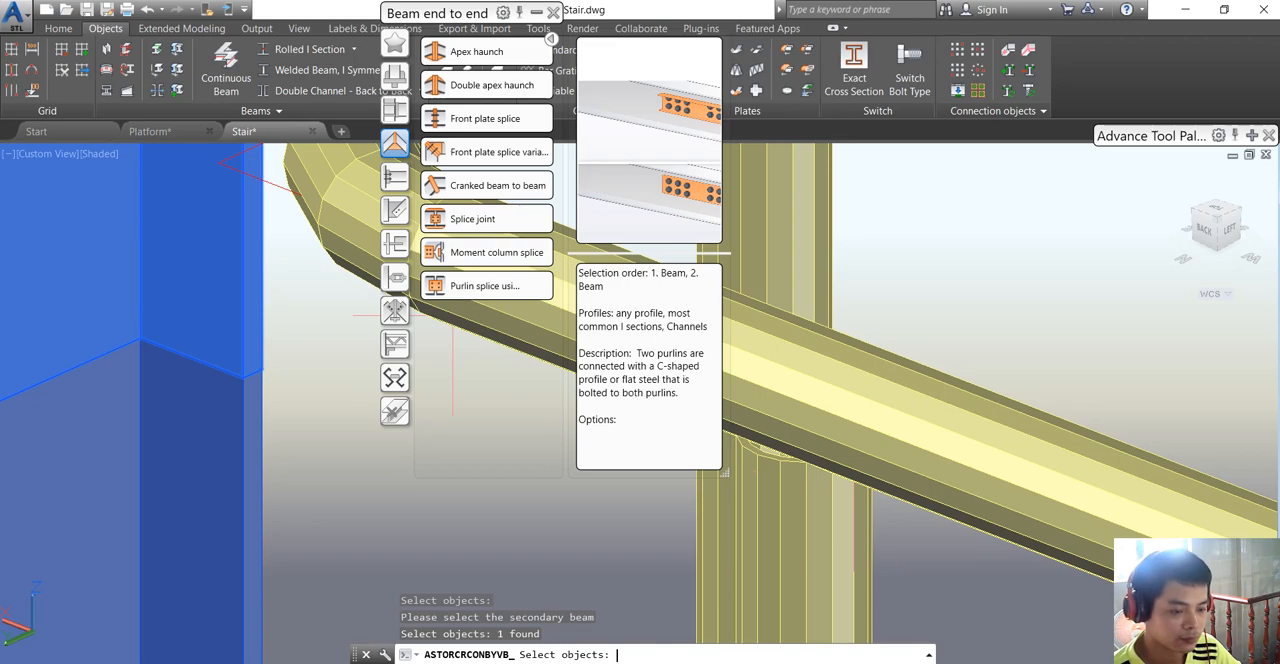
{"action": "left_click", "coordinate": [472, 218]}
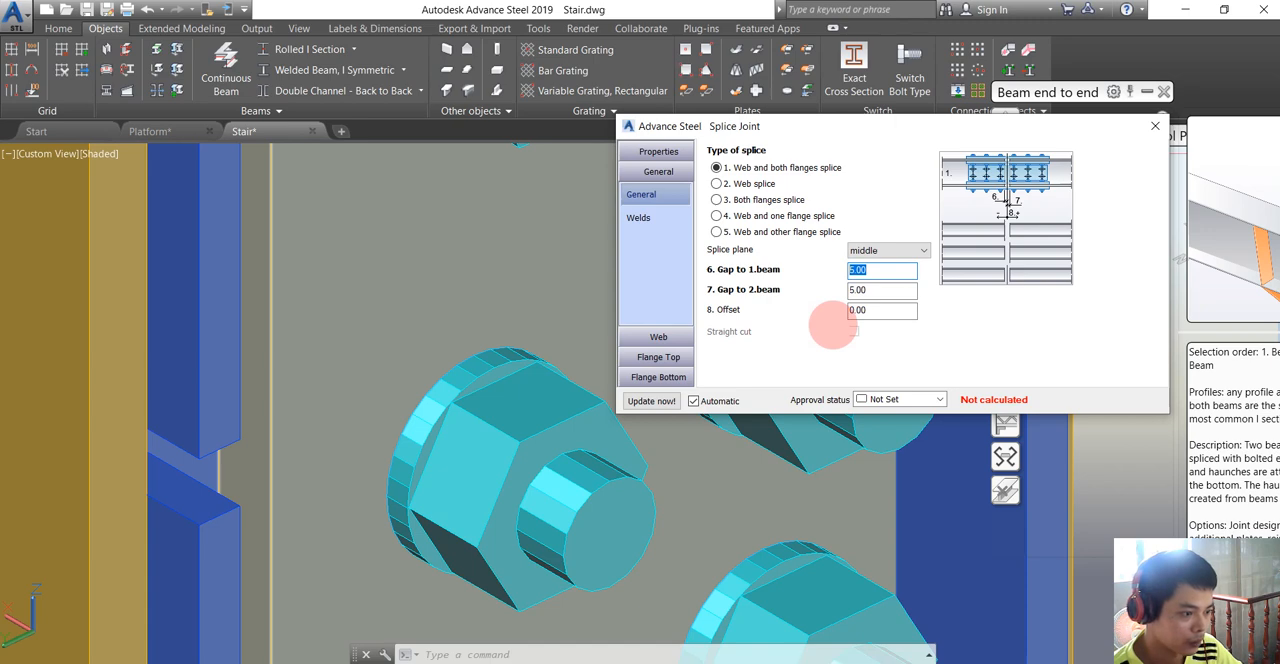
Enter 2.5 for Gap to 1.beam and Gap to 2.beam on the General tab.
{"action": "type", "text": "2.5"}
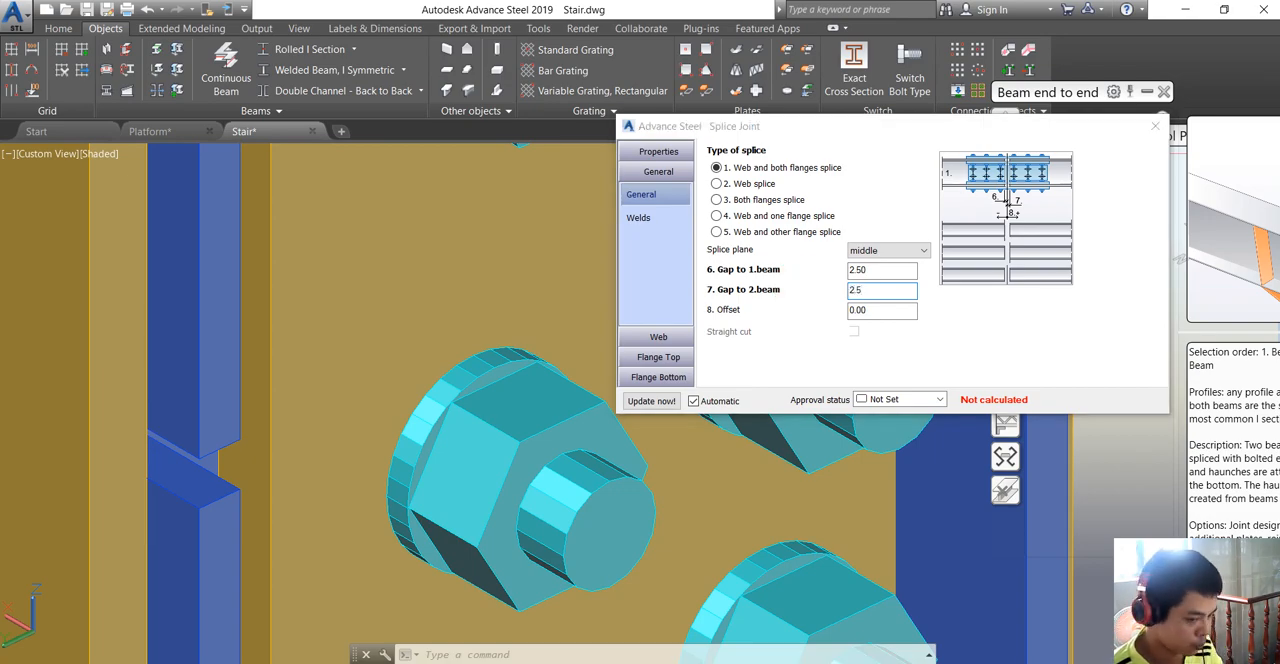
{"action": "triple_click", "coordinate": [880, 288]}
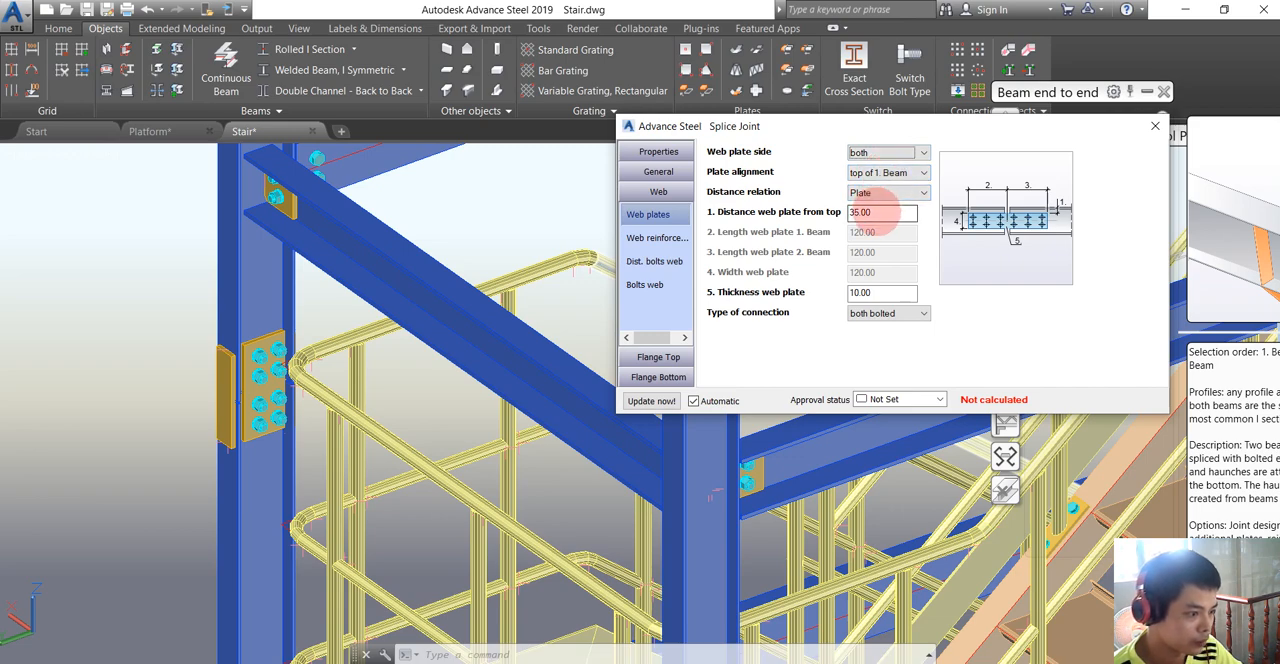
Set the web plate distance from top to 15.00 in the Web plates settings.
{"action": "triple_click", "coordinate": [880, 212]}
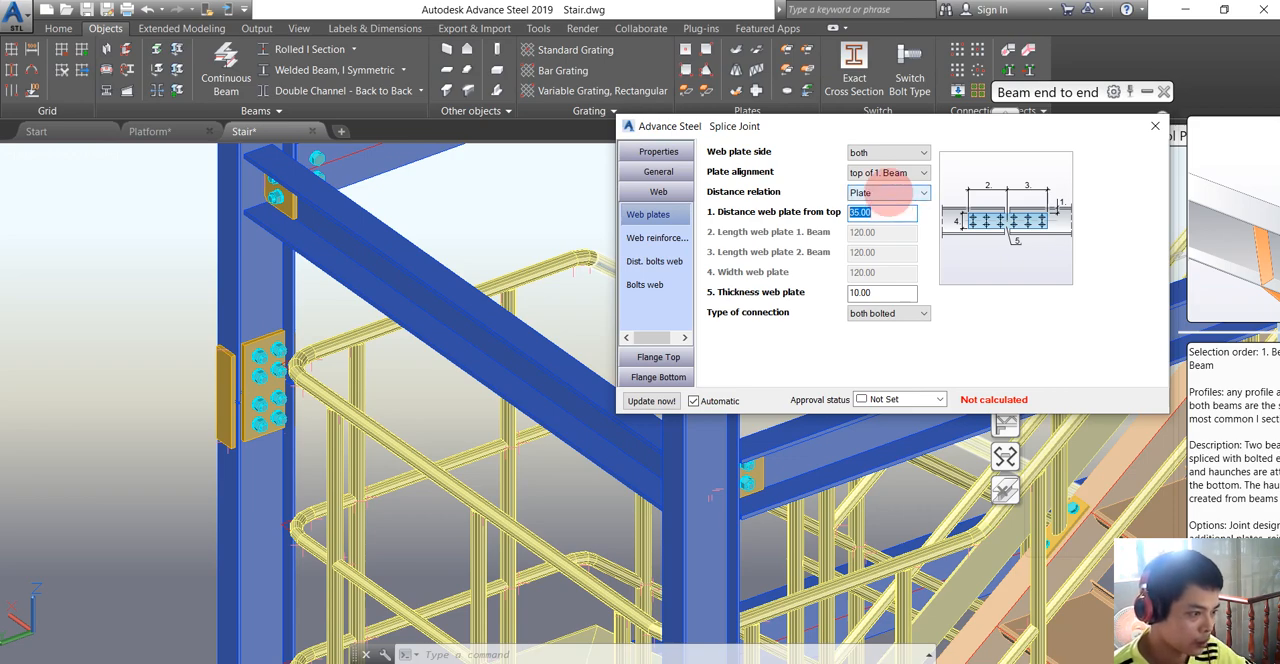
{"action": "left_click", "coordinate": [884, 192]}
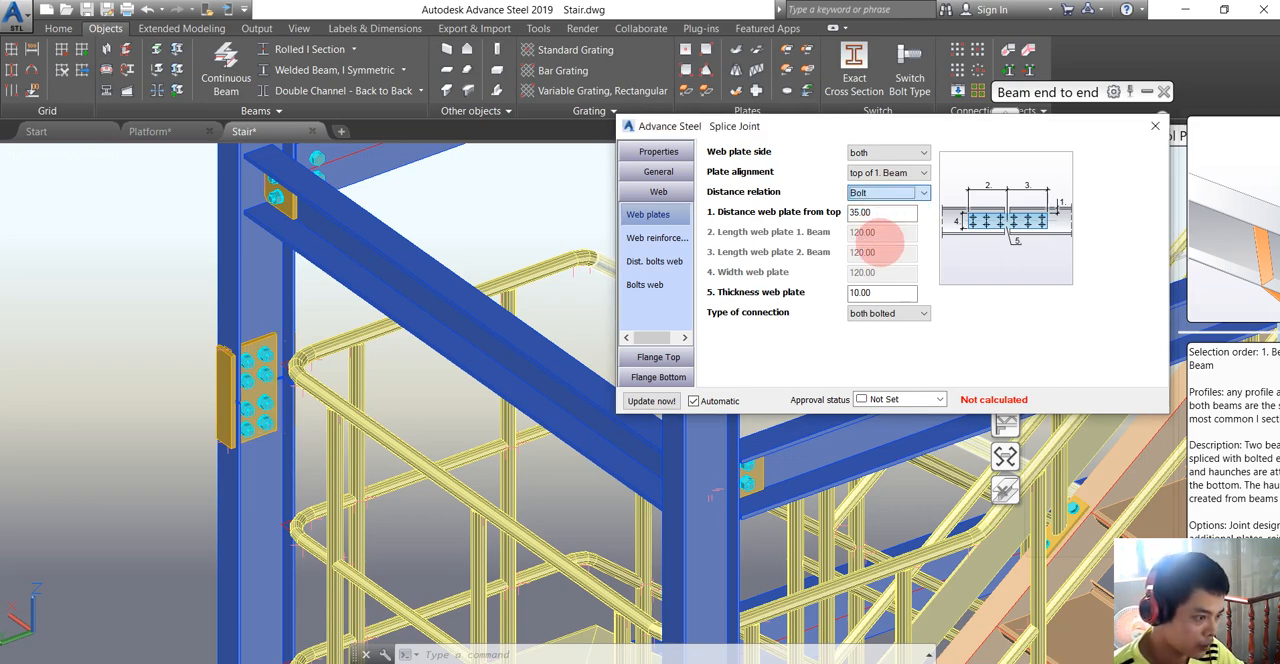
{"action": "left_click", "coordinate": [884, 192]}
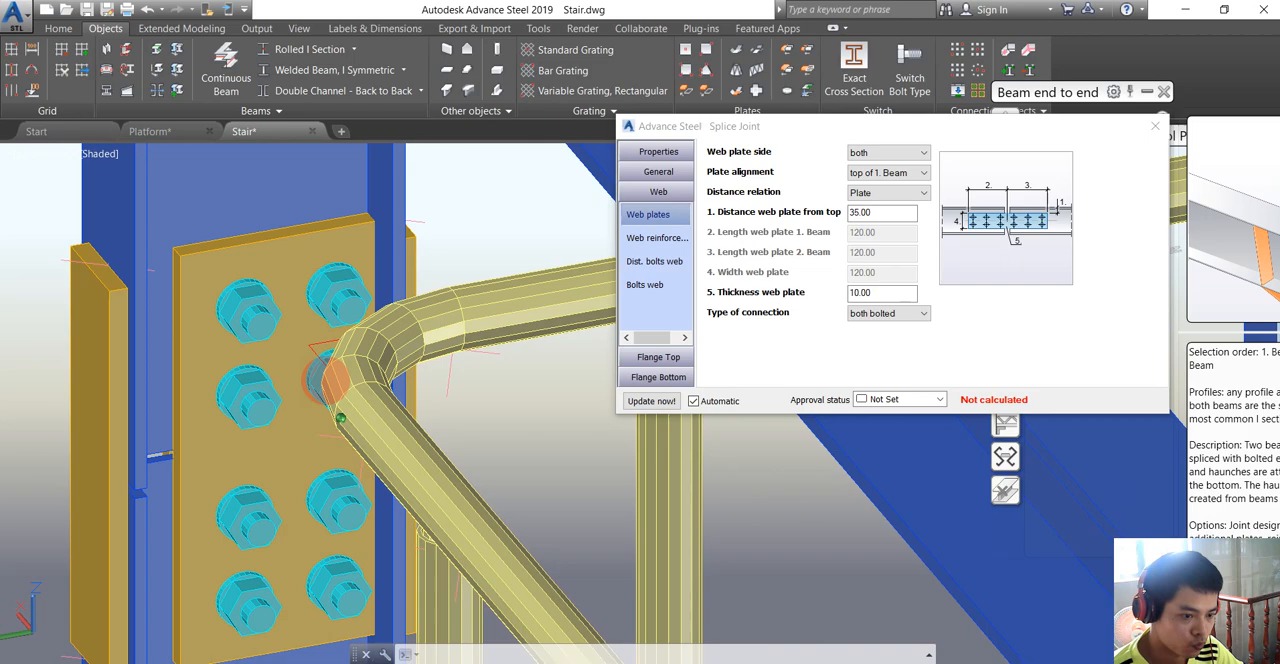
{"action": "triple_click", "coordinate": [880, 212]}
{"action": "type", "text": "20"}
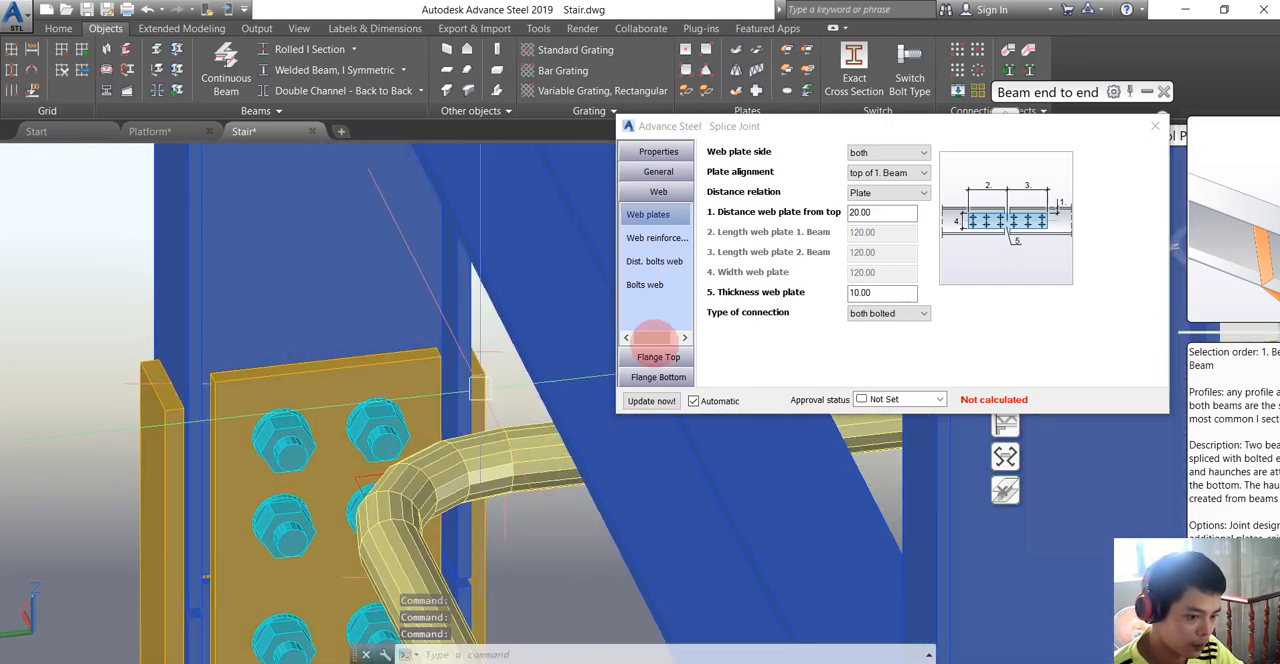
{"action": "triple_click", "coordinate": [880, 212]}
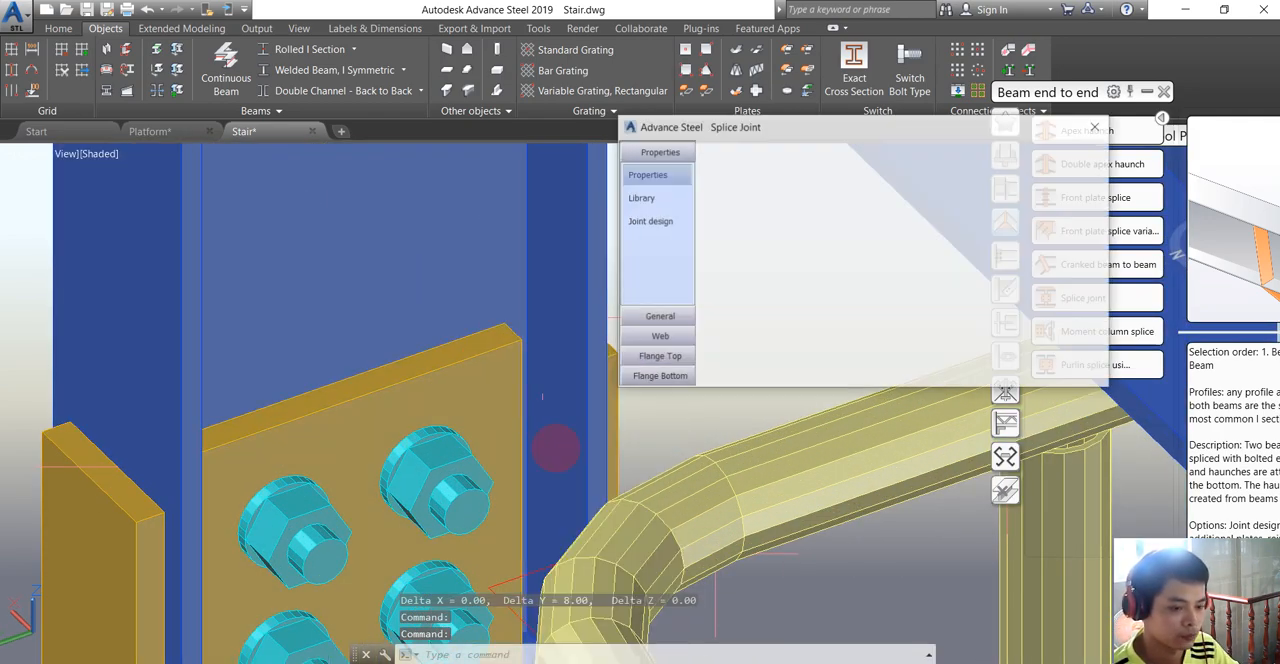
{"action": "left_click", "coordinate": [660, 316]}
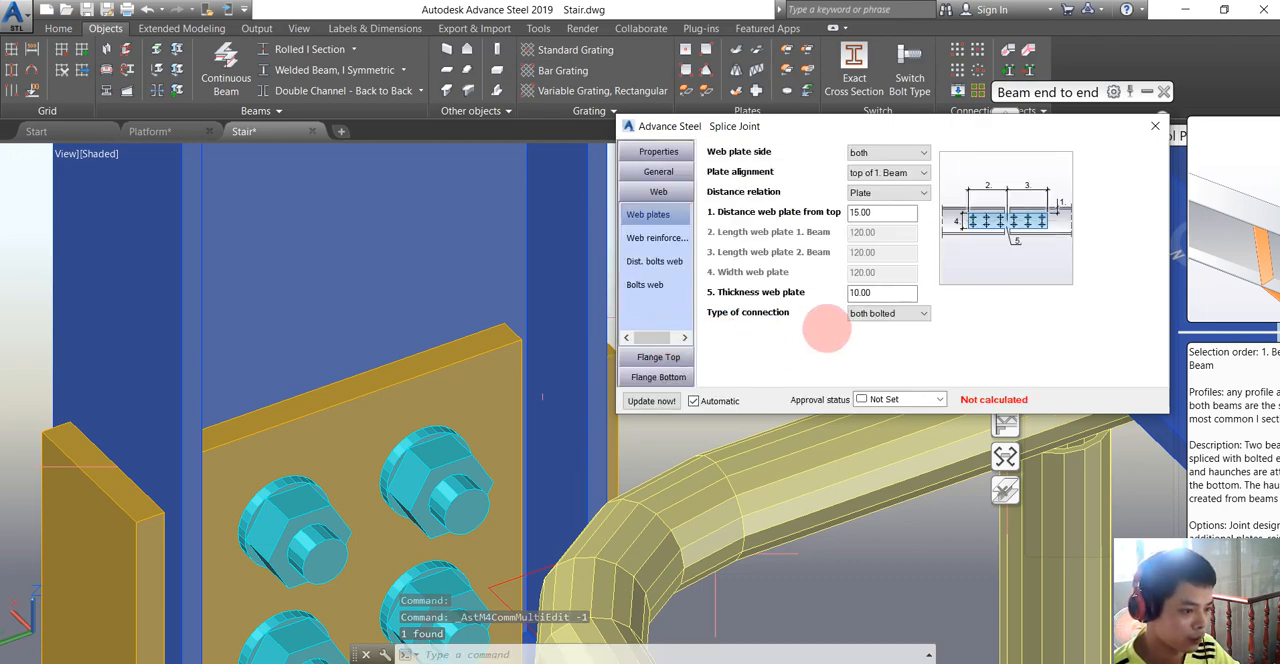
Review the web reinforcement, web bolt distance and bolt arrangement settings without changes.
{"action": "left_click", "coordinate": [656, 236]}
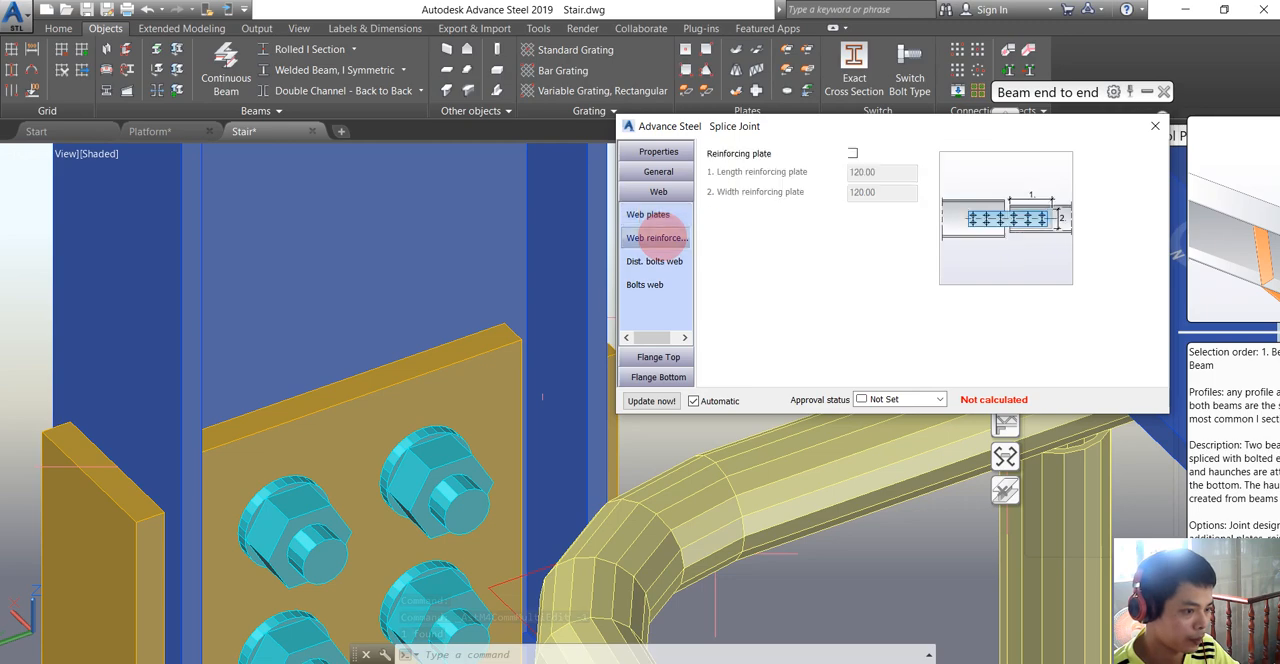
{"action": "left_click", "coordinate": [654, 260]}
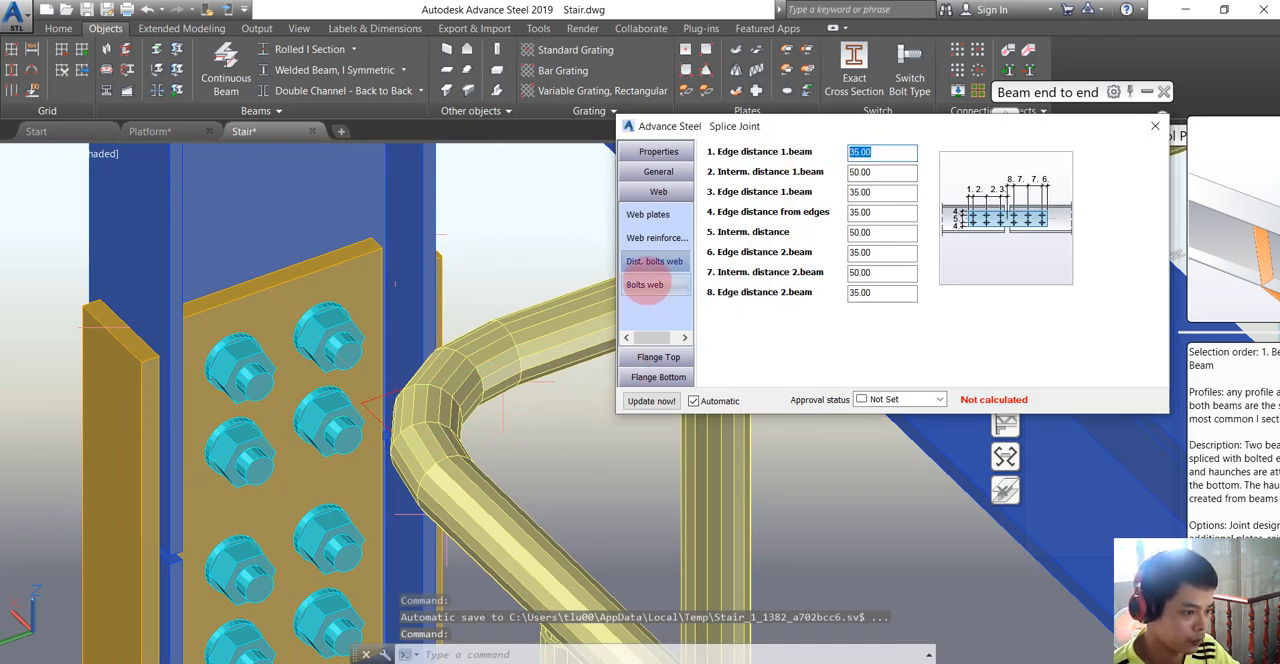
{"action": "left_click", "coordinate": [644, 284]}
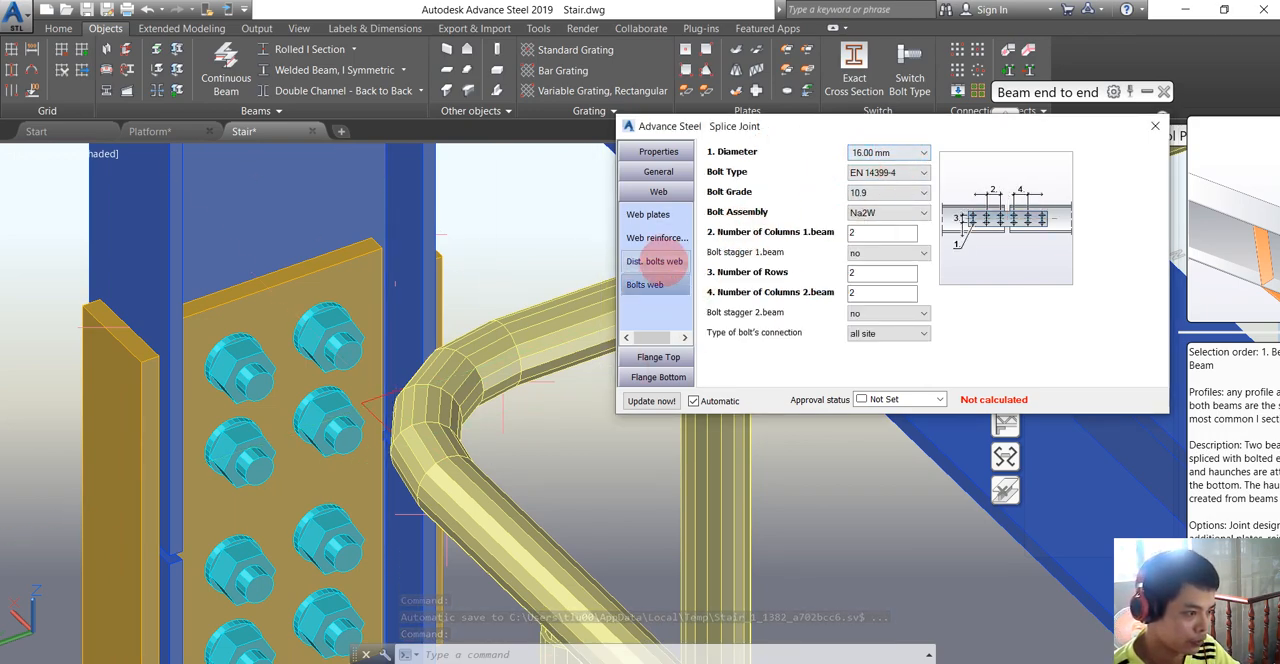
{"action": "left_click", "coordinate": [654, 260]}
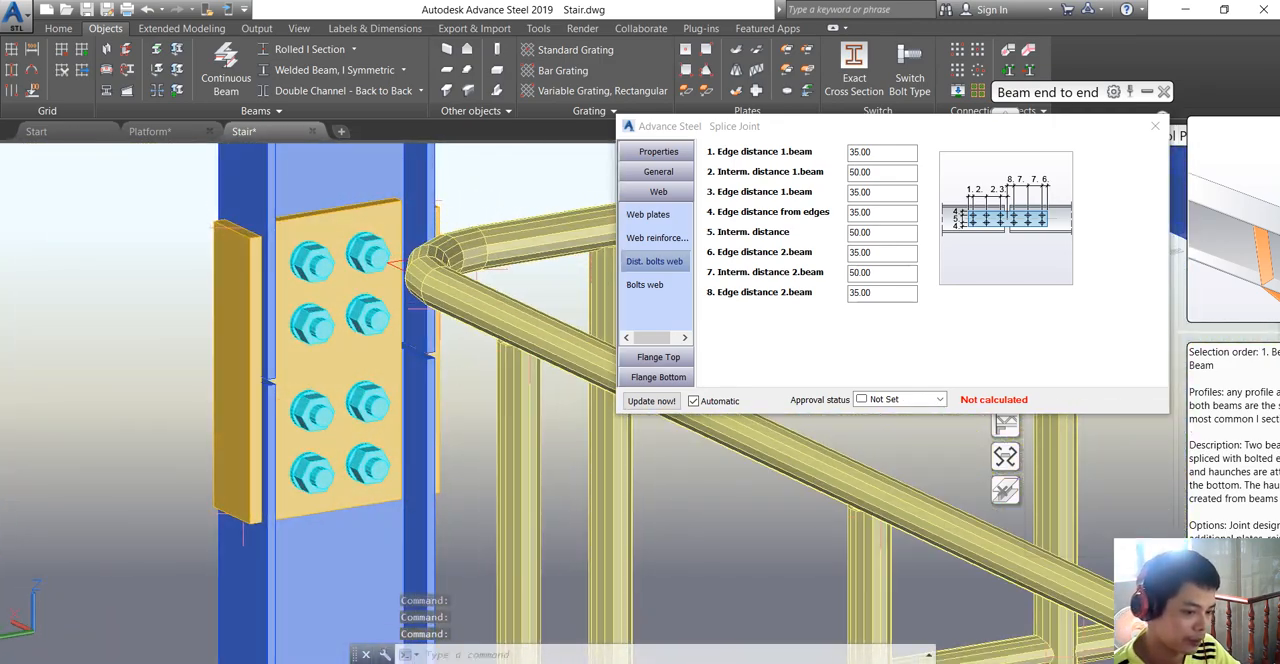
Set Length flange plate 1 and Length flange plate 2 to 120.00 in Flange plates top.
{"action": "left_click", "coordinate": [656, 356]}
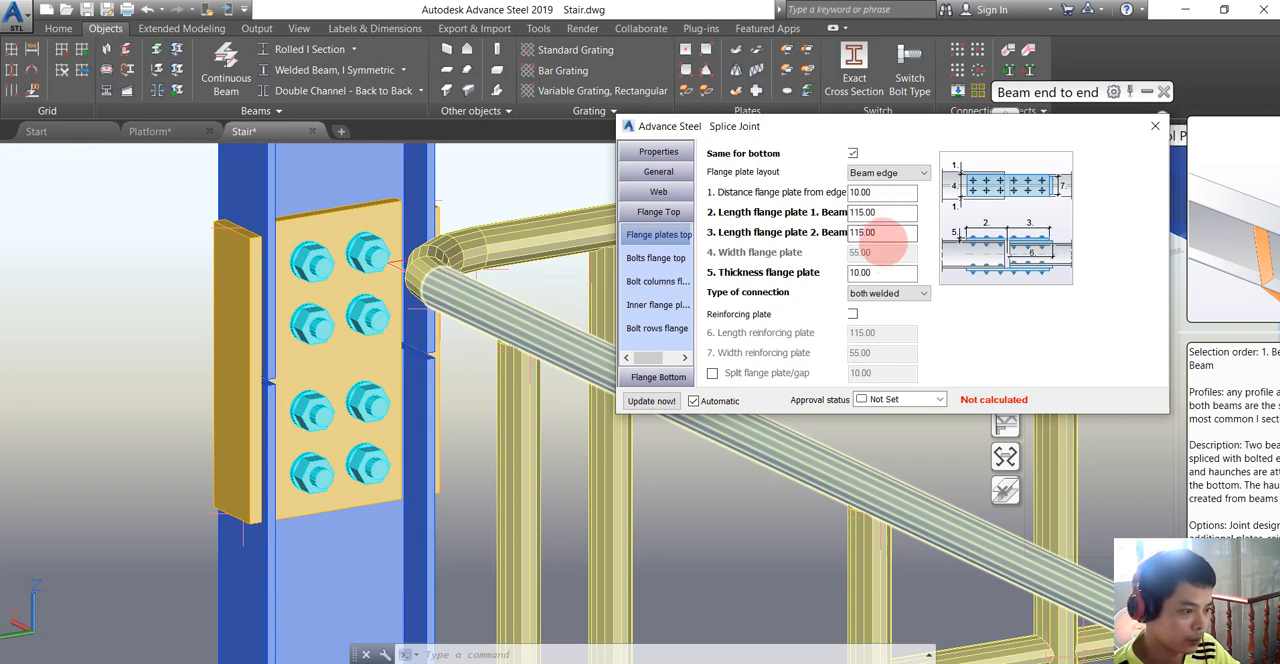
{"action": "triple_click", "coordinate": [882, 212]}
{"action": "type", "text": "120"}
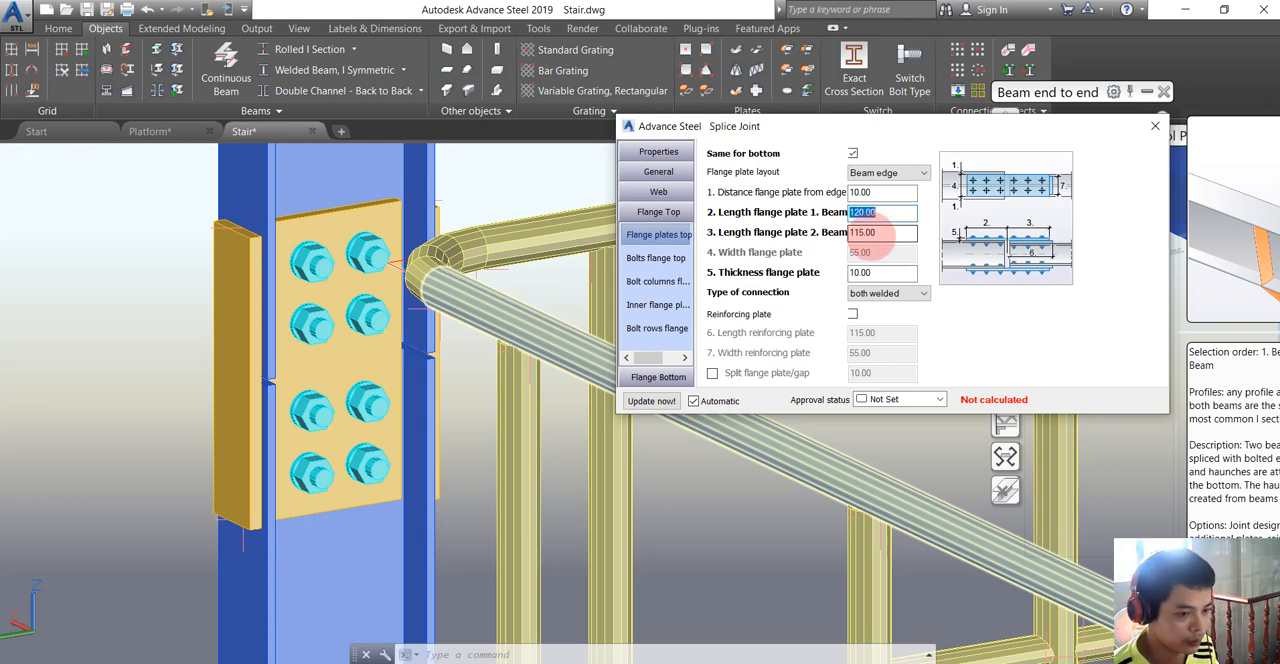
{"action": "left_click", "coordinate": [882, 232]}
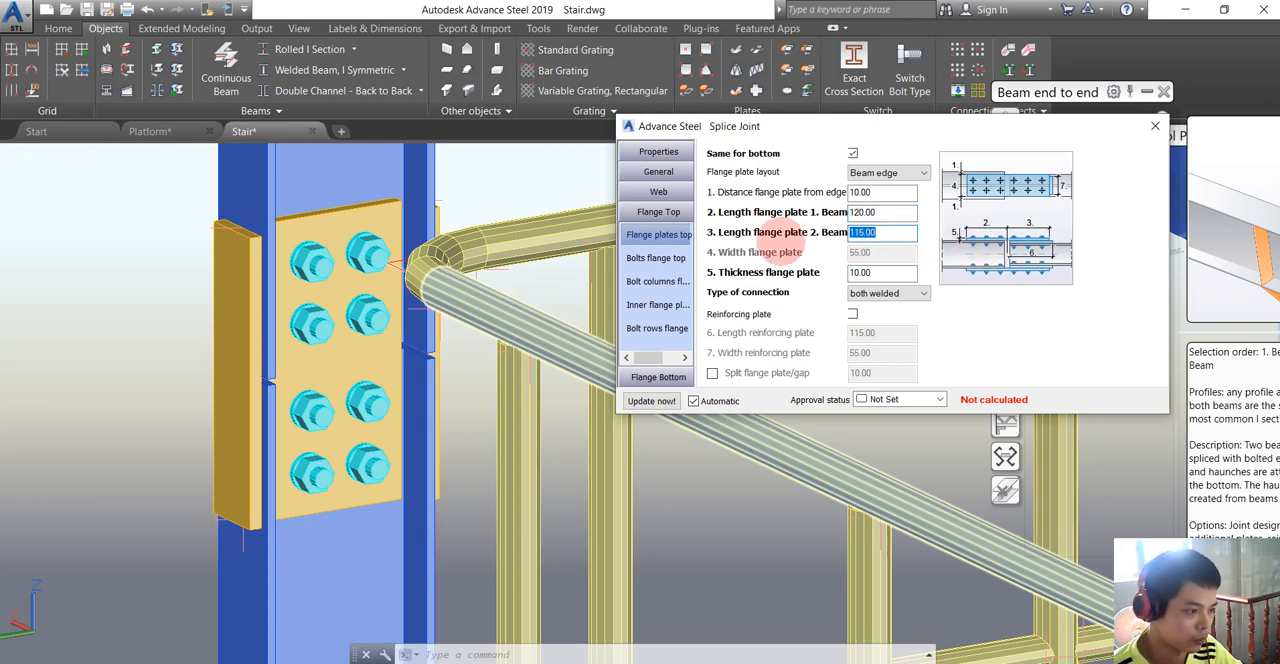
{"action": "type", "text": "120.00"}
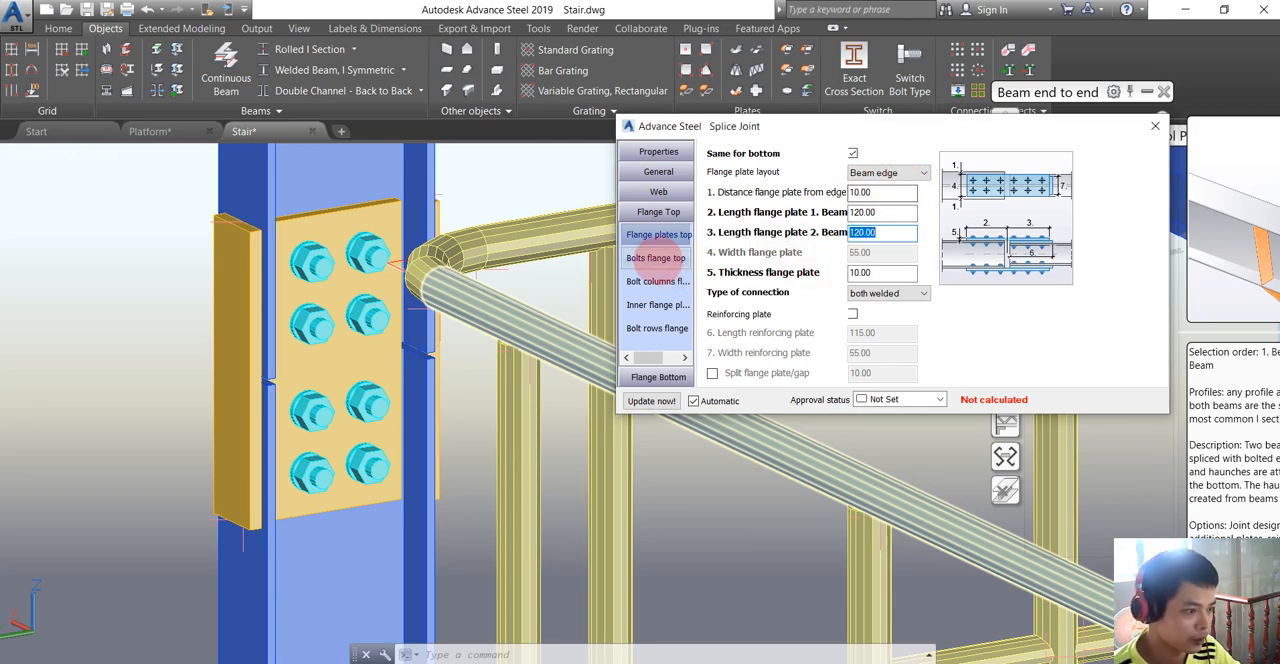
Review the flange bolt settings, then change Flange plate layout from Beam edge to Plate Width.
{"action": "left_click", "coordinate": [656, 280]}
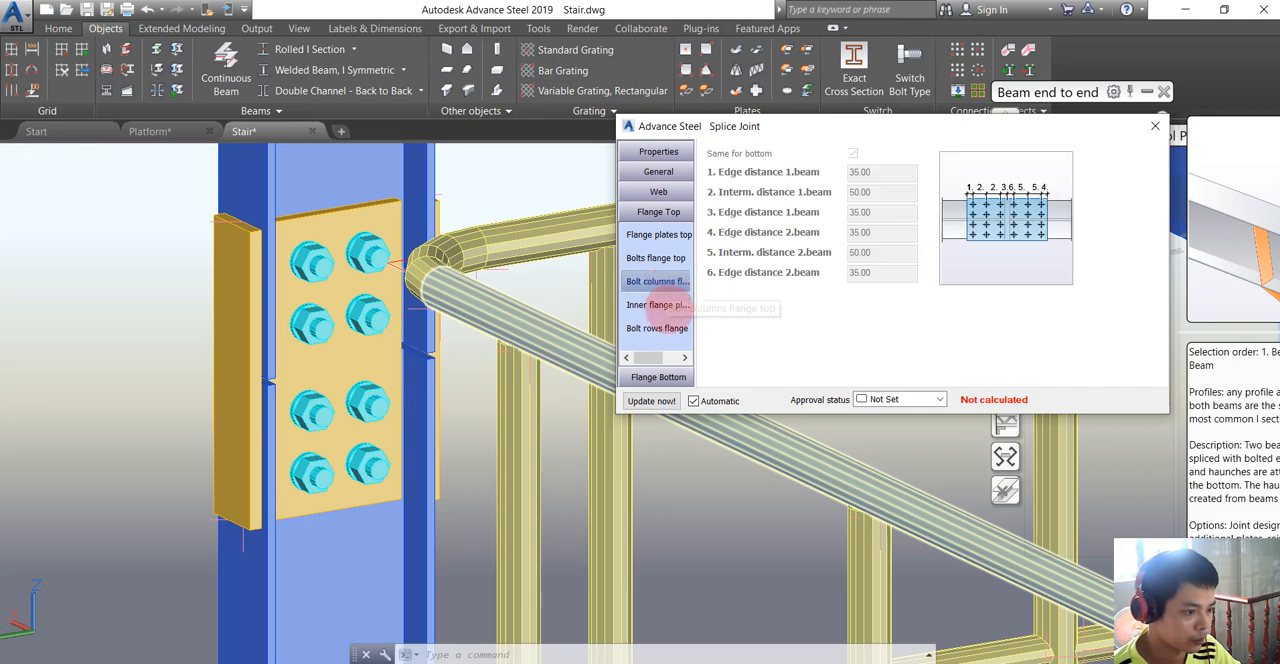
{"action": "left_click", "coordinate": [656, 304]}
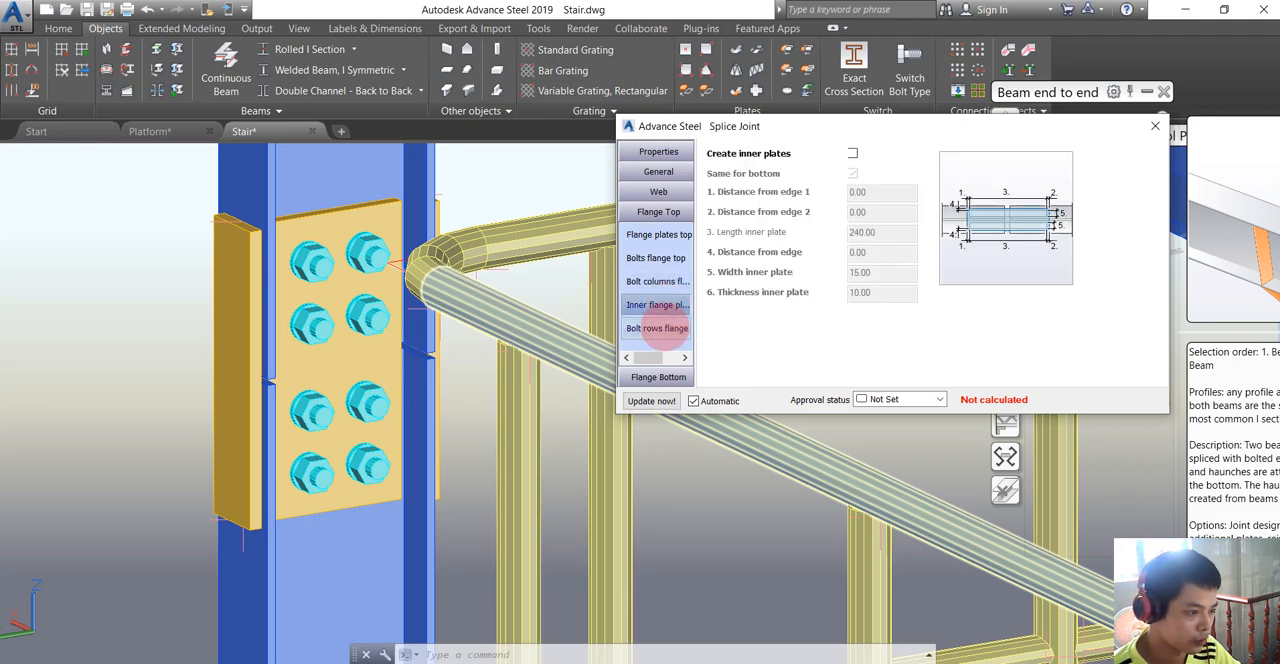
{"action": "left_click", "coordinate": [656, 256]}
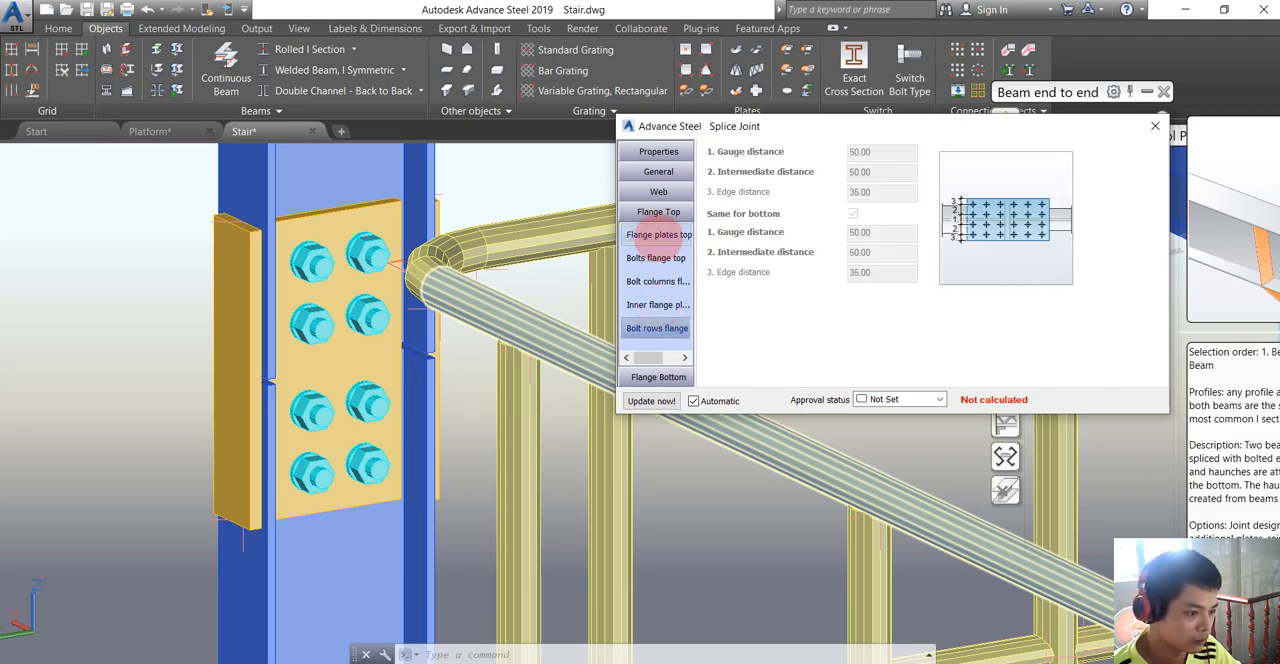
{"action": "left_click", "coordinate": [658, 234]}
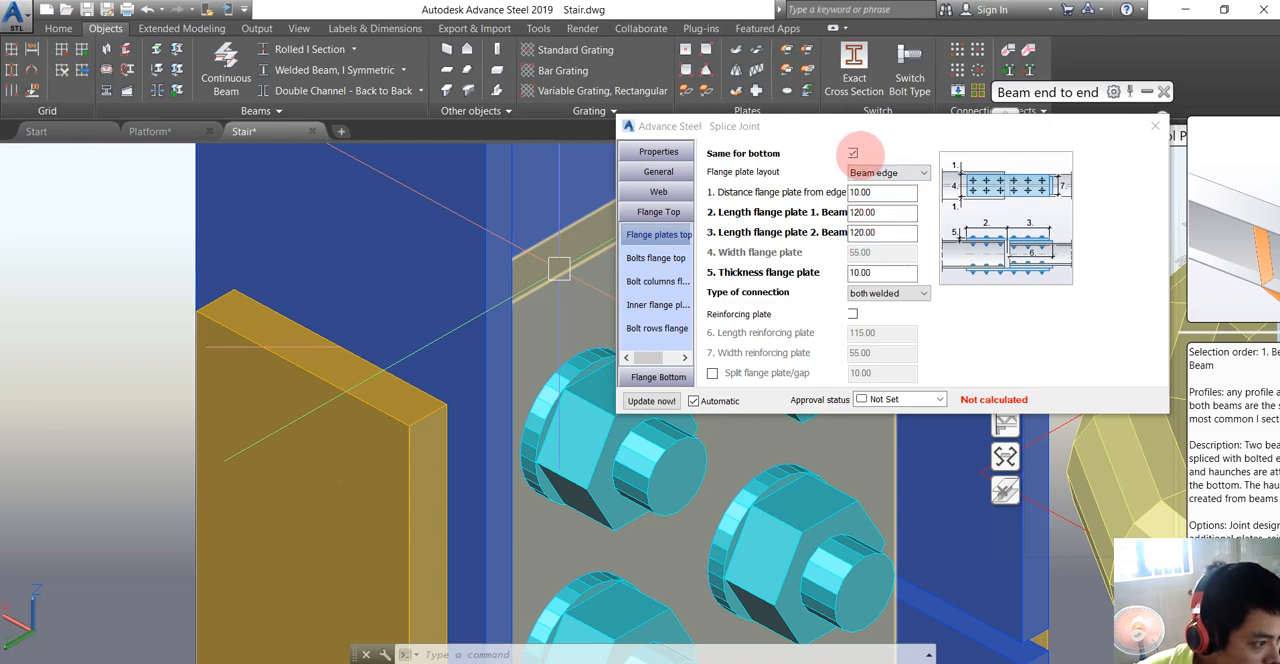
{"action": "left_click", "coordinate": [924, 172]}
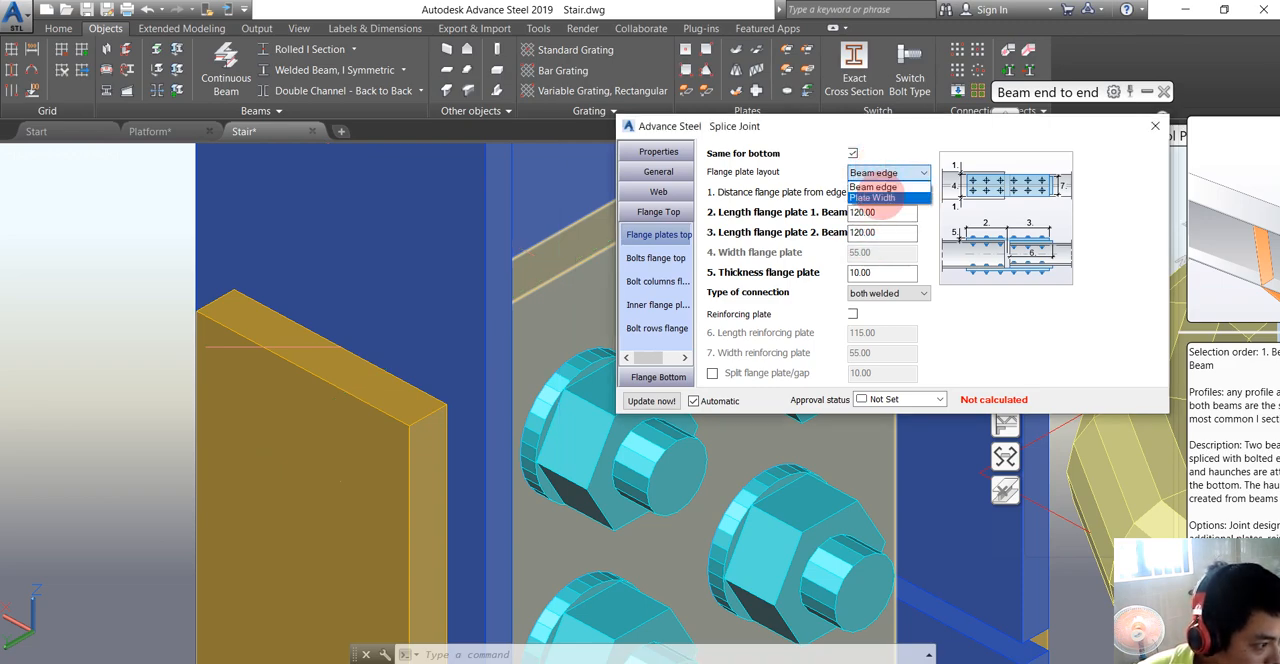
{"action": "left_click", "coordinate": [872, 198]}
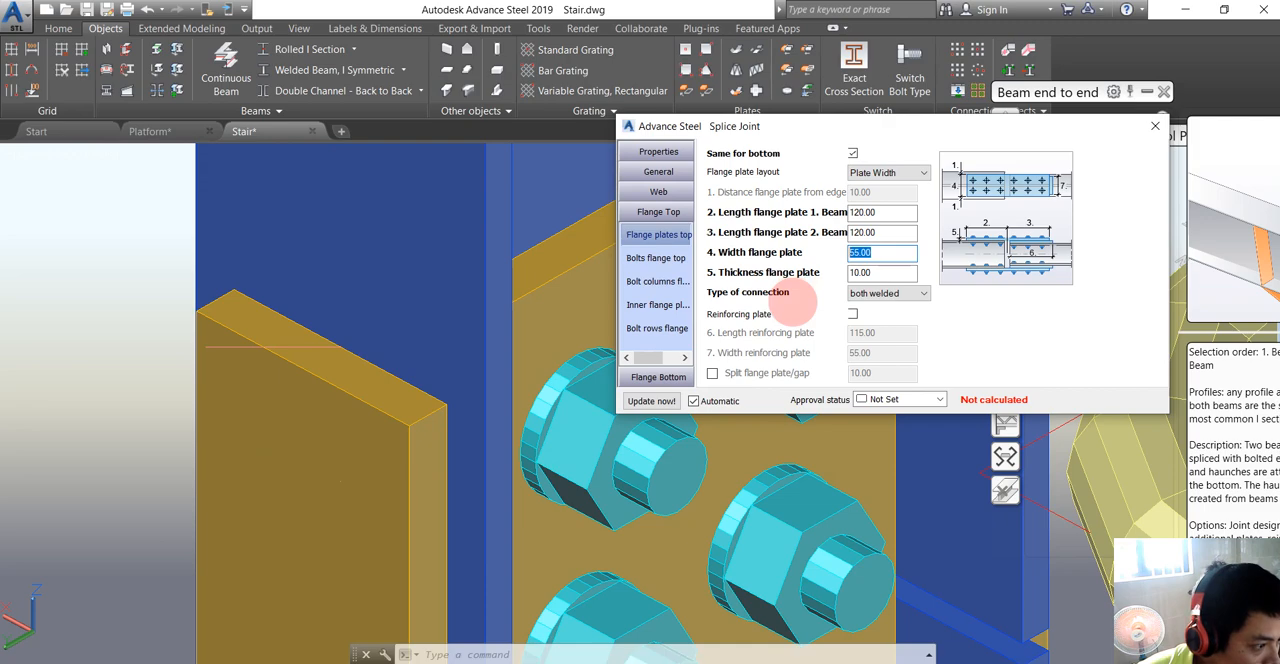